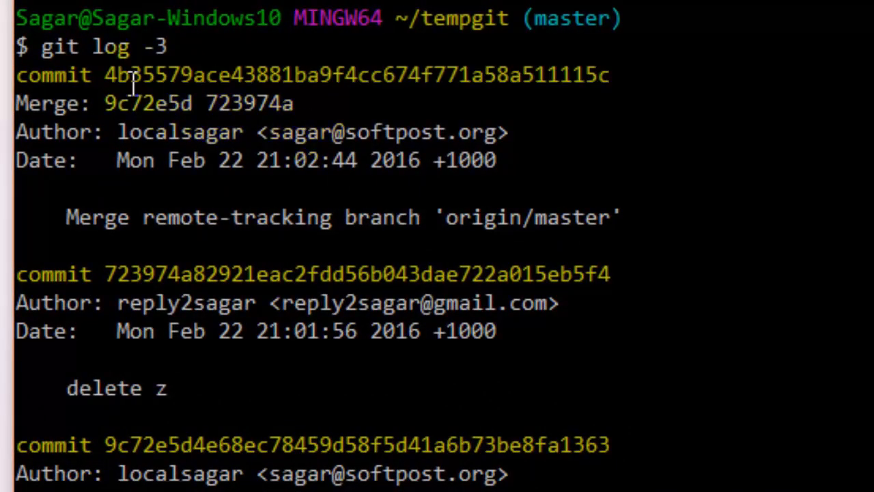
- Enter git reset 723974a82921eac2fdd56b043dae722a015eb5f4 to drop the merge commit
{"action": "left_click_drag", "start_coordinate": [107, 74], "coordinate": [618, 217]}
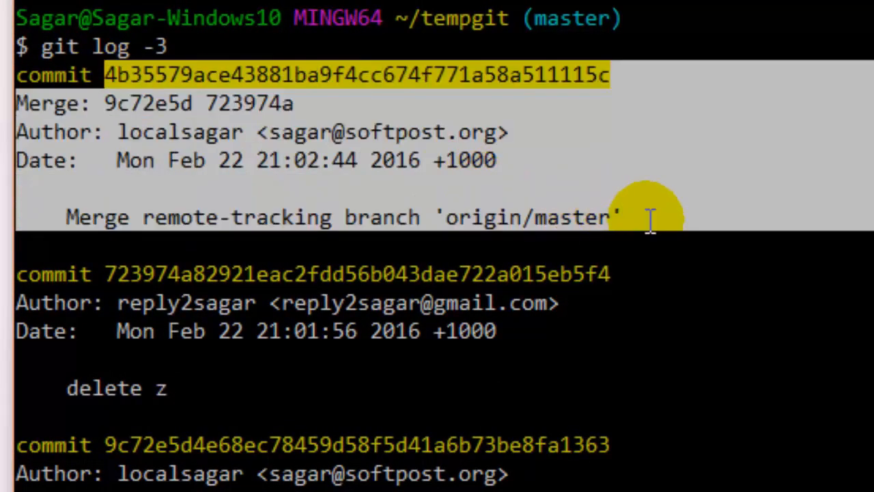
{"action": "mouse_move", "coordinate": [645, 219]}
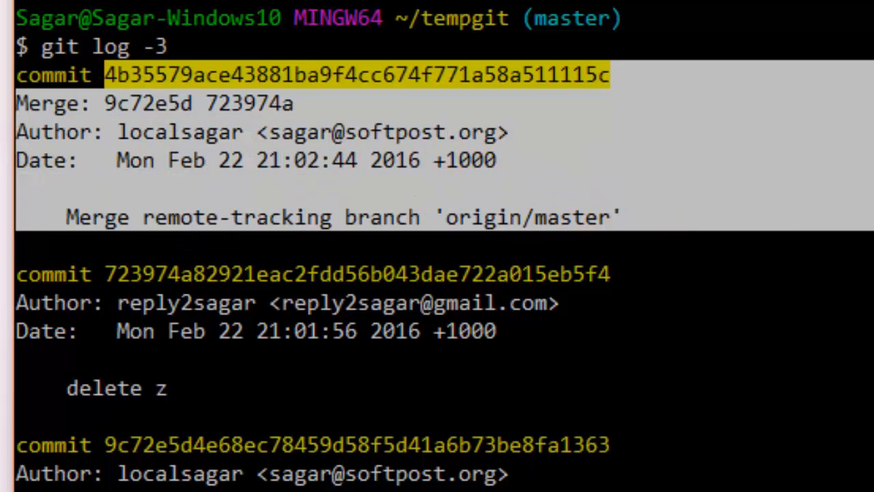
{"action": "type", "text": "git"}
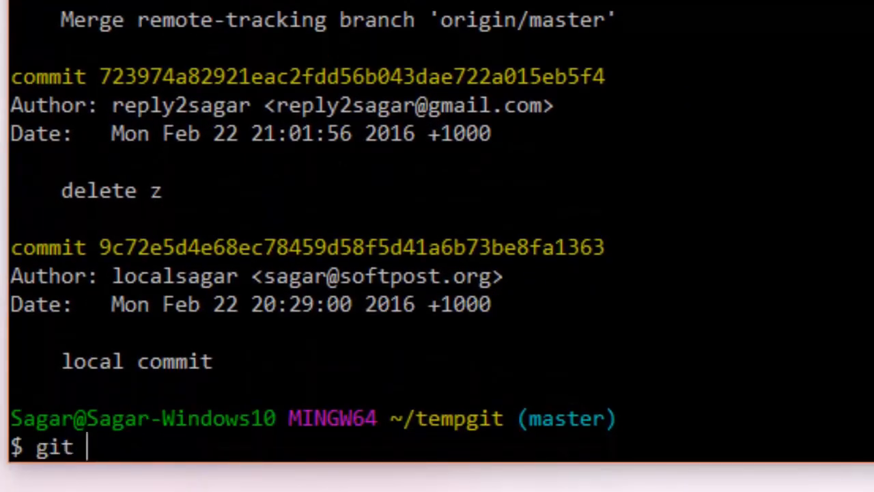
{"action": "type", "text": "reset"}
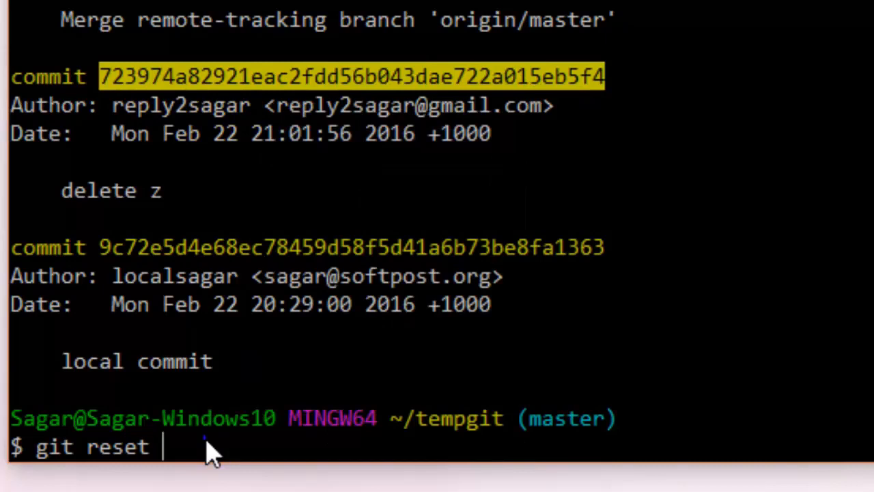
{"action": "type", "text": "723974a82921eac2fdd56b043dae722a015eb5f4"}
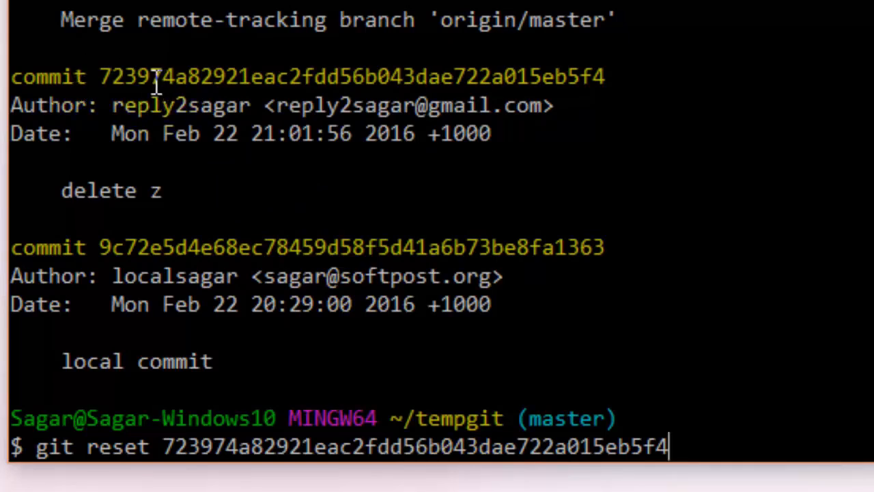
{"action": "mouse_move", "coordinate": [606, 280]}
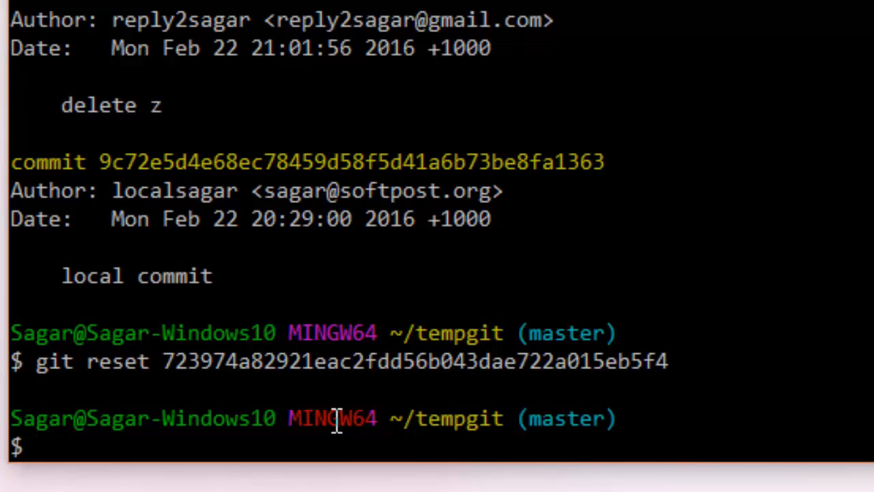
- Run git log -3 and review 'delete z', 'deleted fb1', 'delete e1' with the merge gone
{"action": "type", "text": "git"}
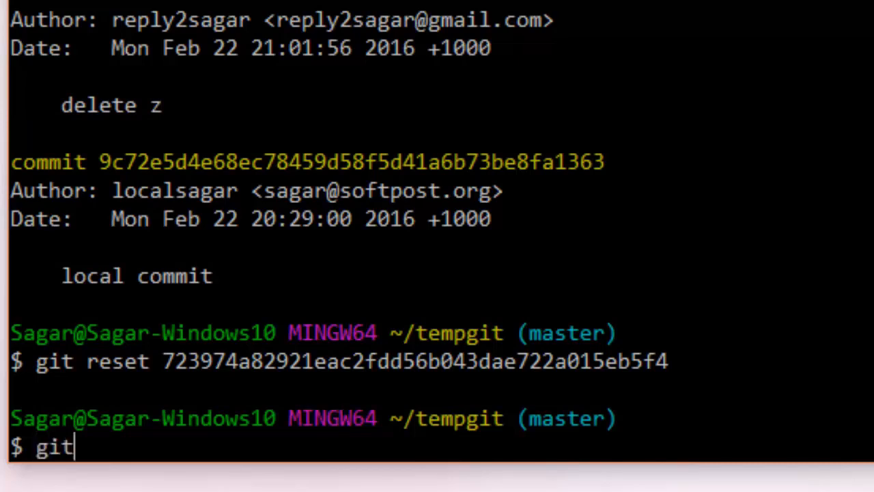
{"action": "type", "text": "log -3"}
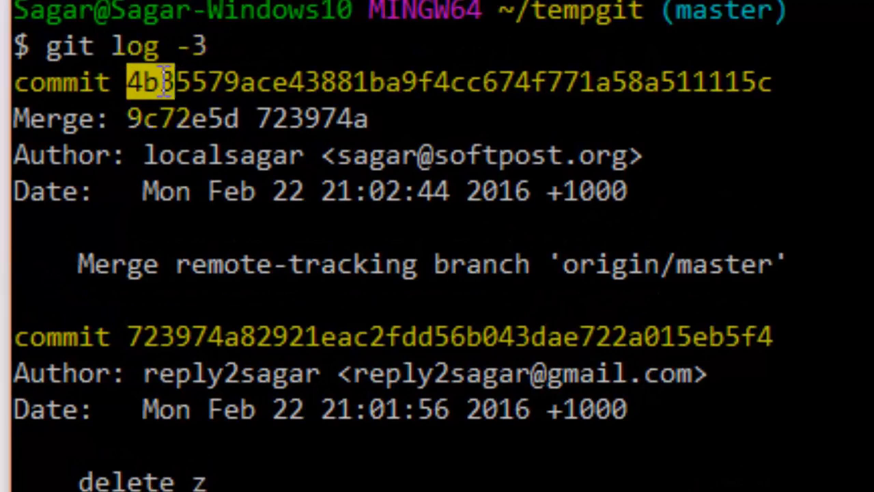
{"action": "scroll", "scroll_direction": "down", "scroll_amount": 3}
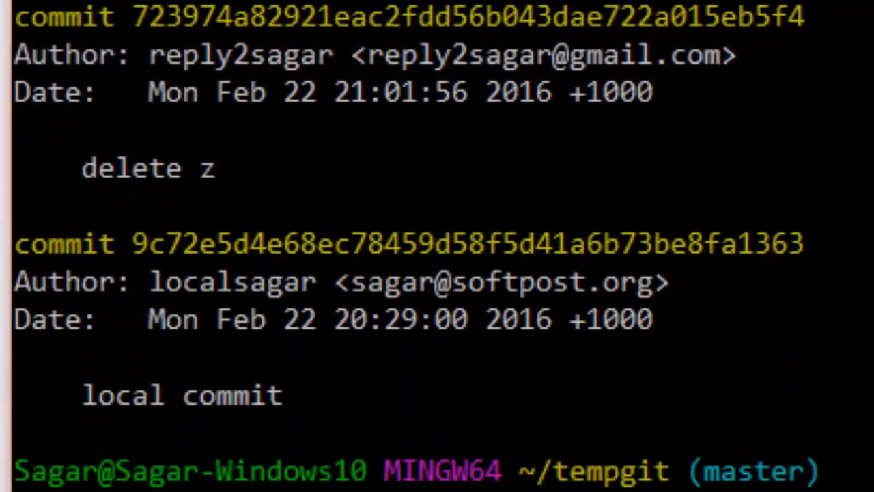
{"action": "type", "text": "git log -3"}
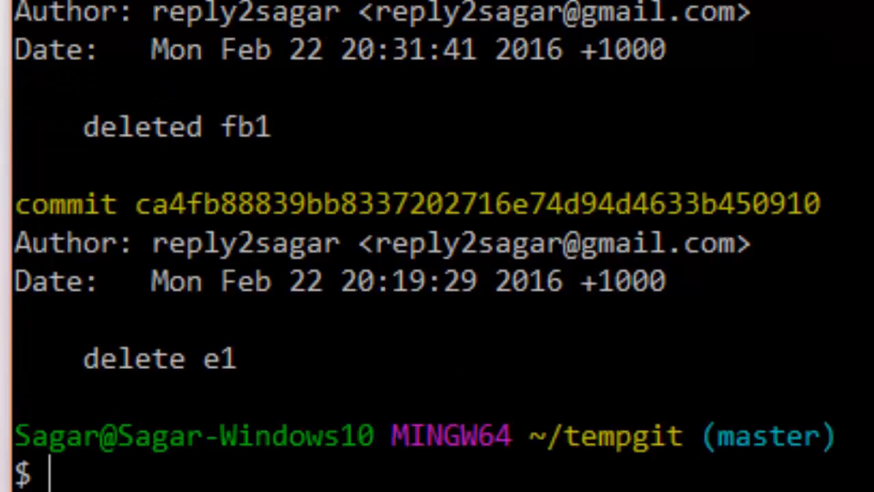
{"action": "scroll", "scroll_direction": "down", "scroll_amount": 3}
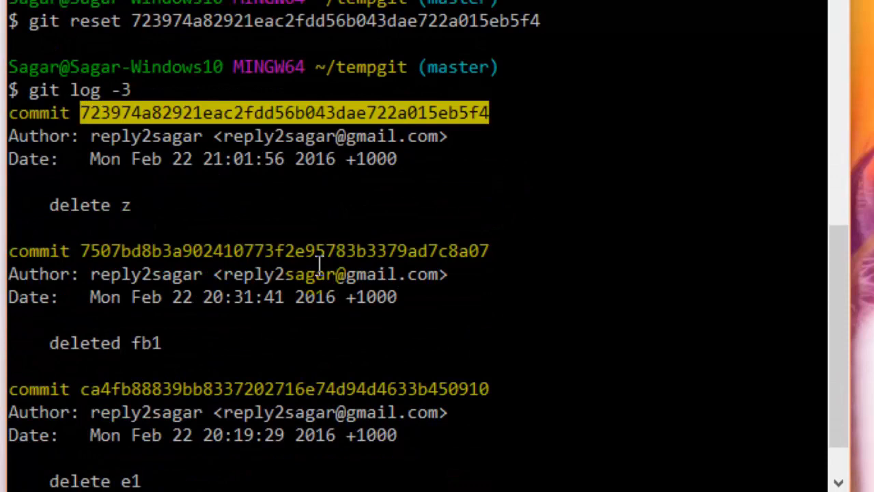
{"action": "scroll", "scroll_direction": "down", "scroll_amount": 3}
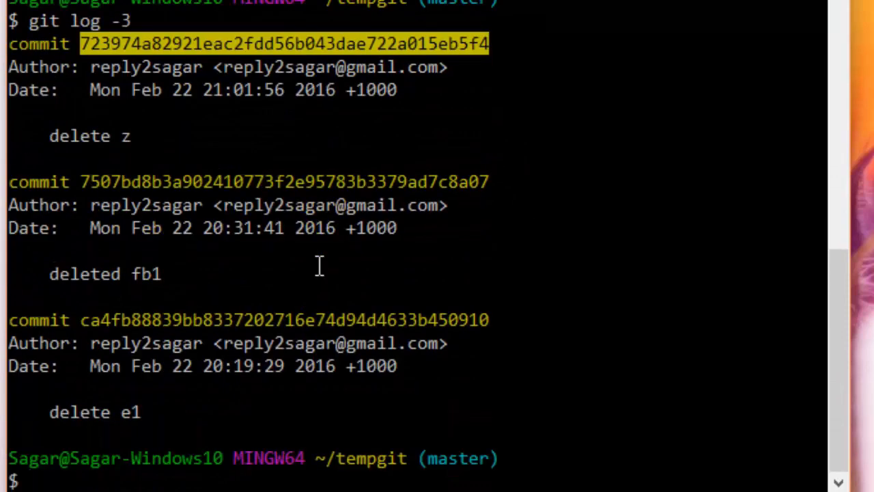